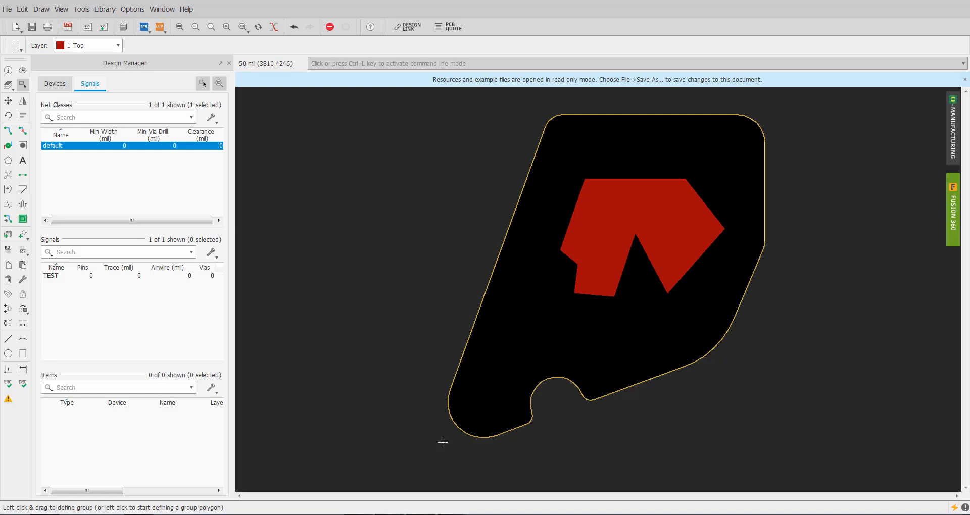
mouse_move(591, 111)
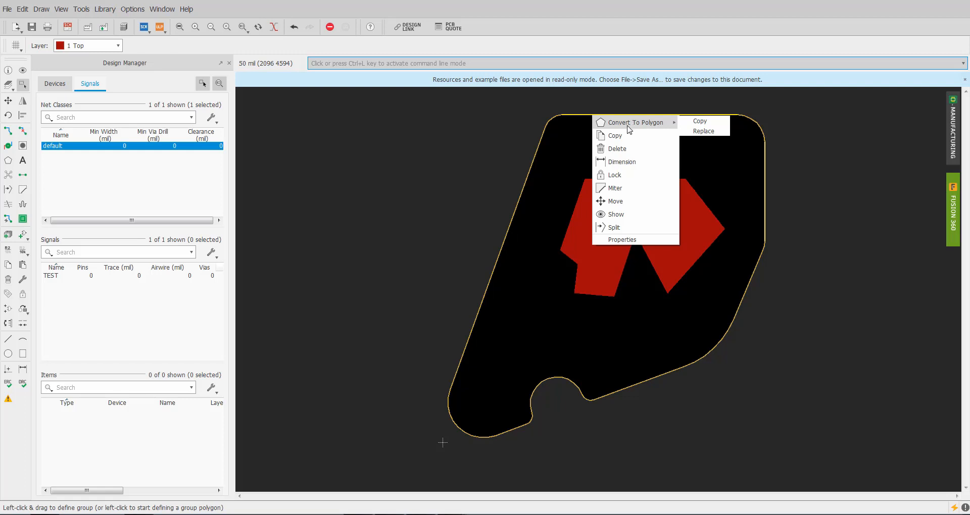
mouse_move(663, 128)
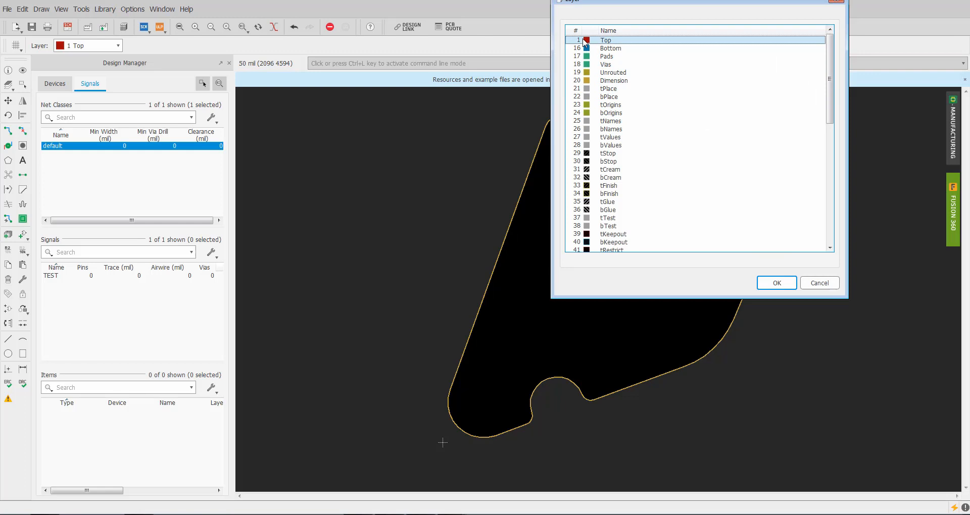
Choose 16 Bottom in the Layer dialog and confirm, creating signal $1 on the Bottom layer
left_click(610, 49)
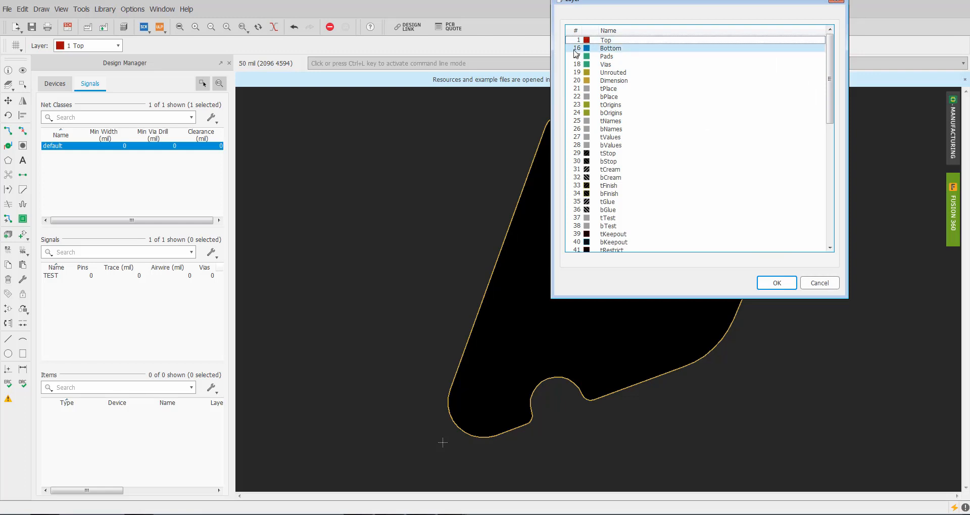
left_click(610, 48)
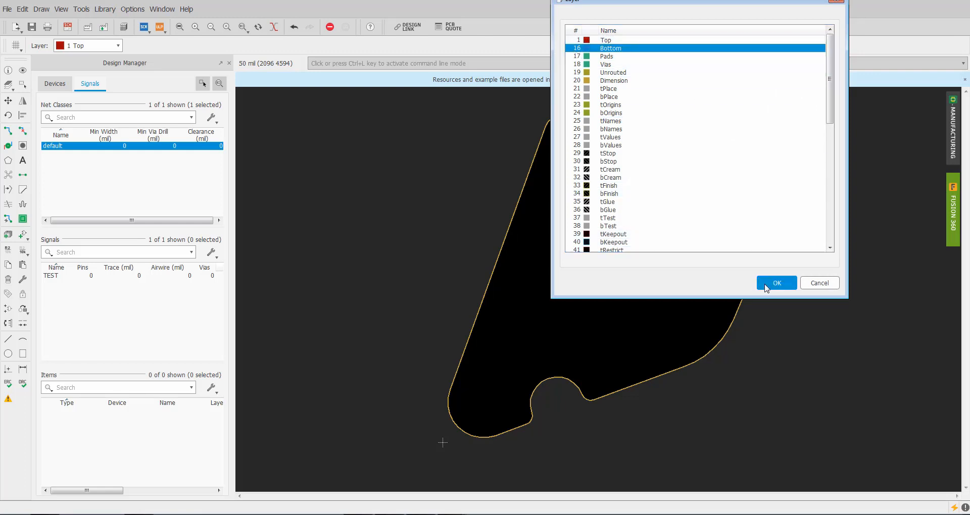
left_click(776, 283)
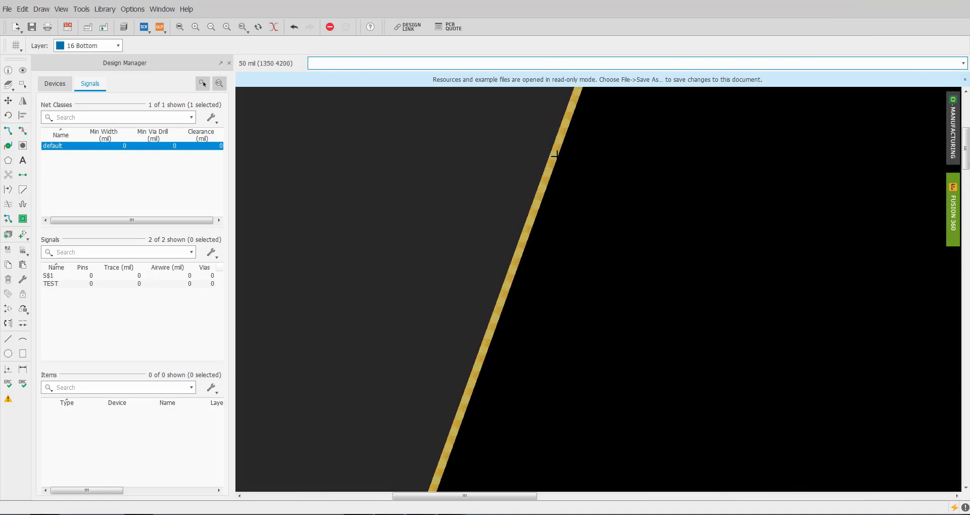
mouse_move(555, 153)
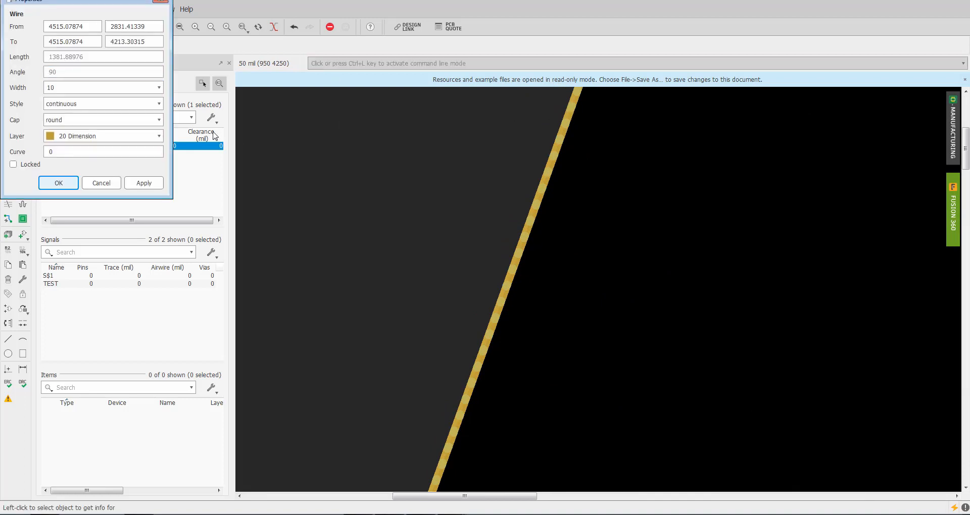
left_click(59, 183)
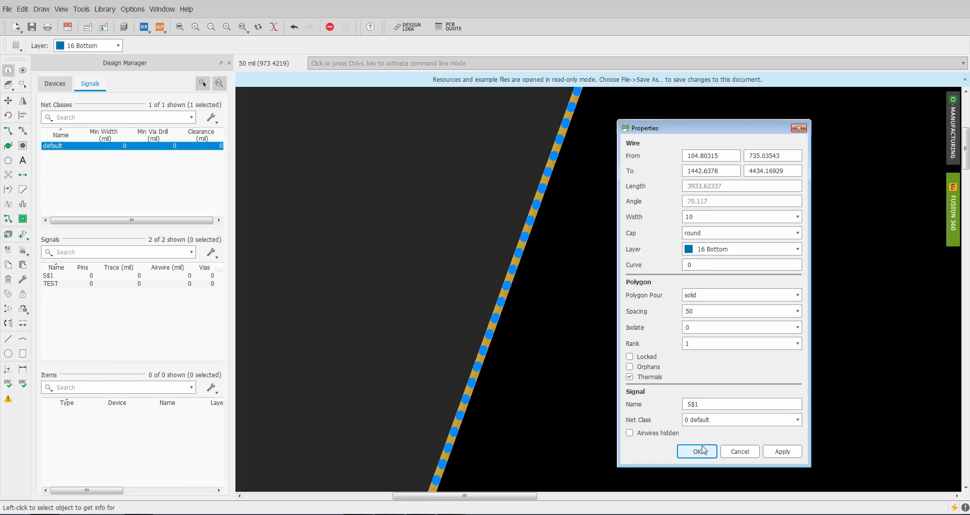
left_click(696, 451)
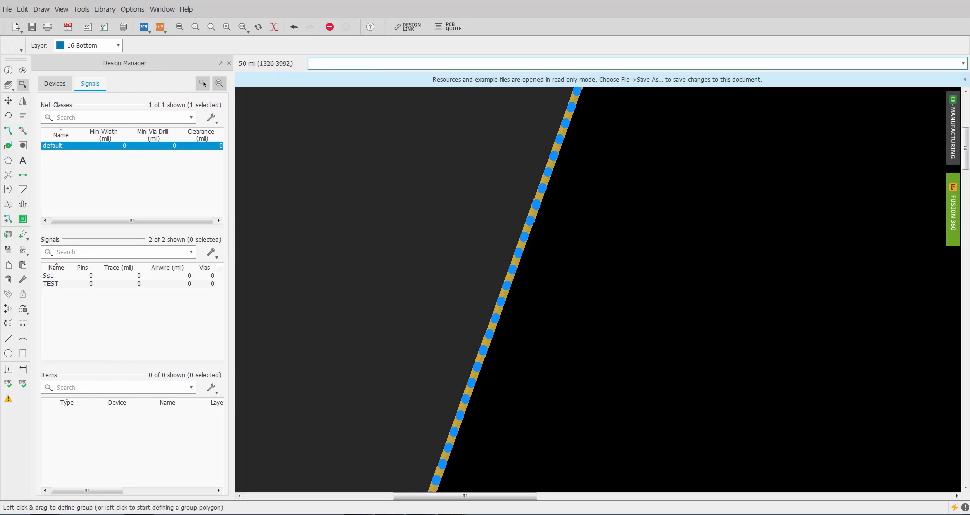
mouse_move(524, 209)
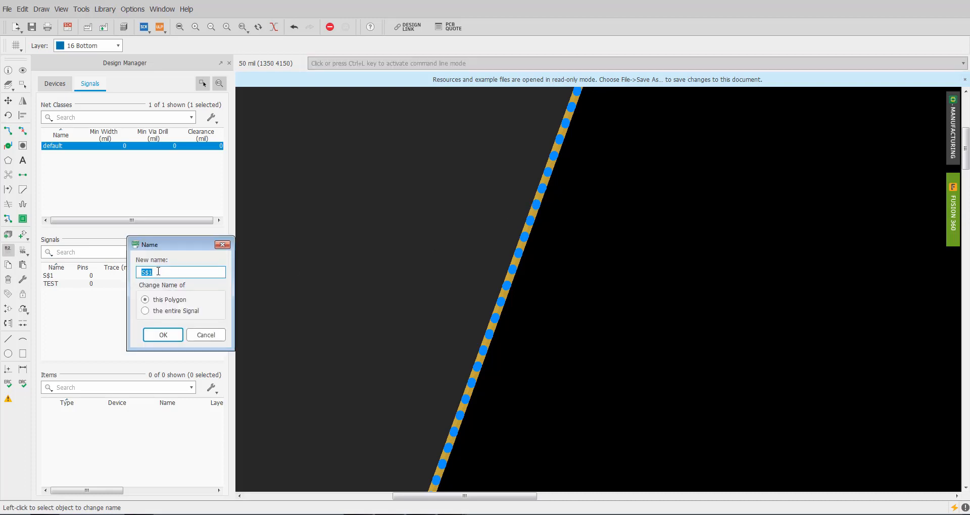
Rename S$1 to GND, pour it with Ratsnest, and make 1 Top the active layer
left_click(163, 335)
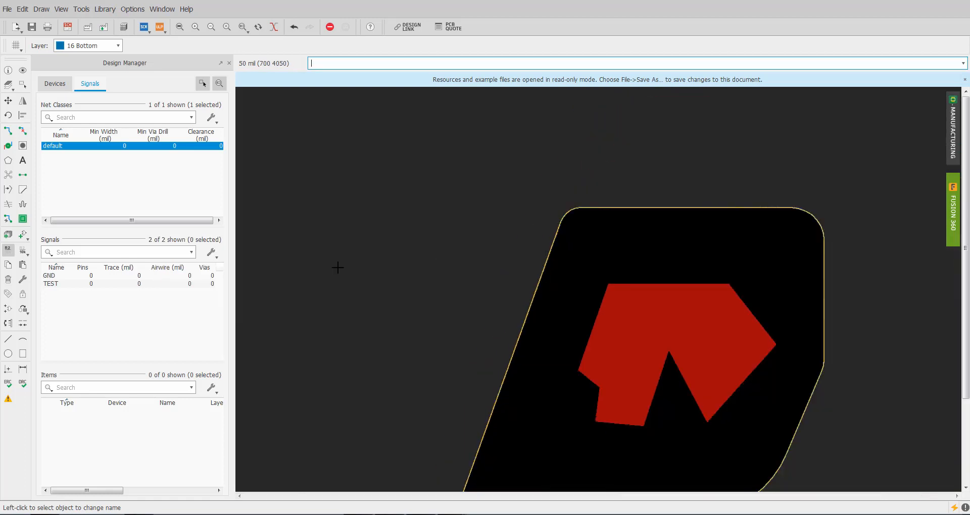
left_click(8, 175)
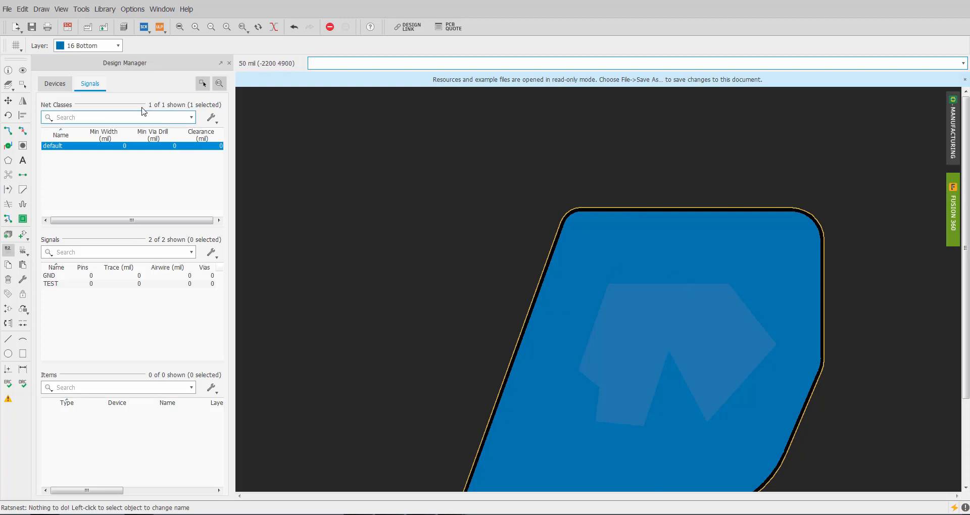
mouse_move(116, 45)
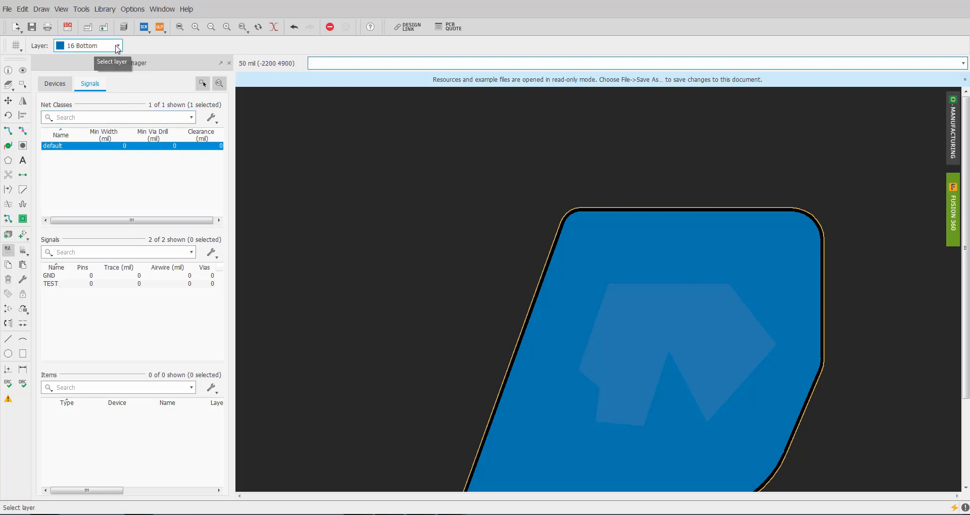
left_click(117, 46)
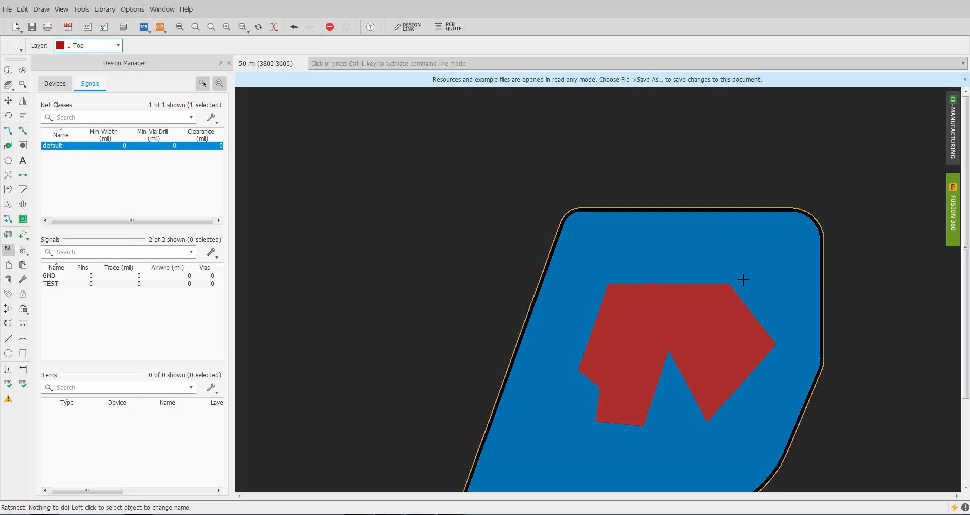
mouse_move(707, 290)
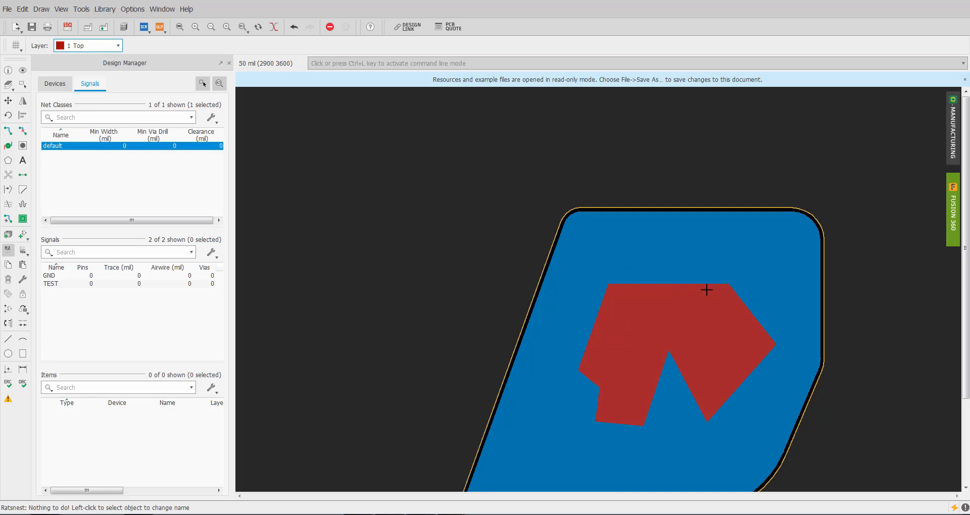
mouse_move(752, 283)
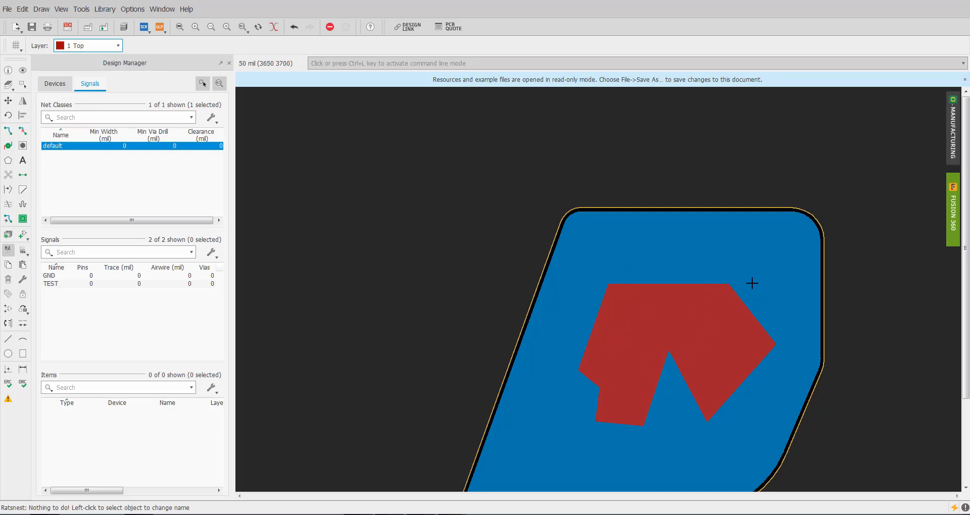
mouse_move(676, 239)
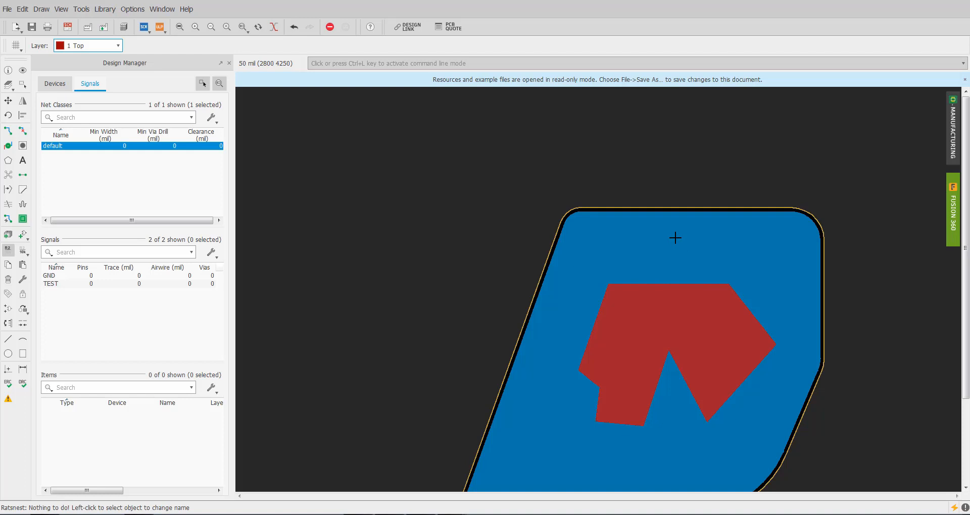
mouse_move(646, 220)
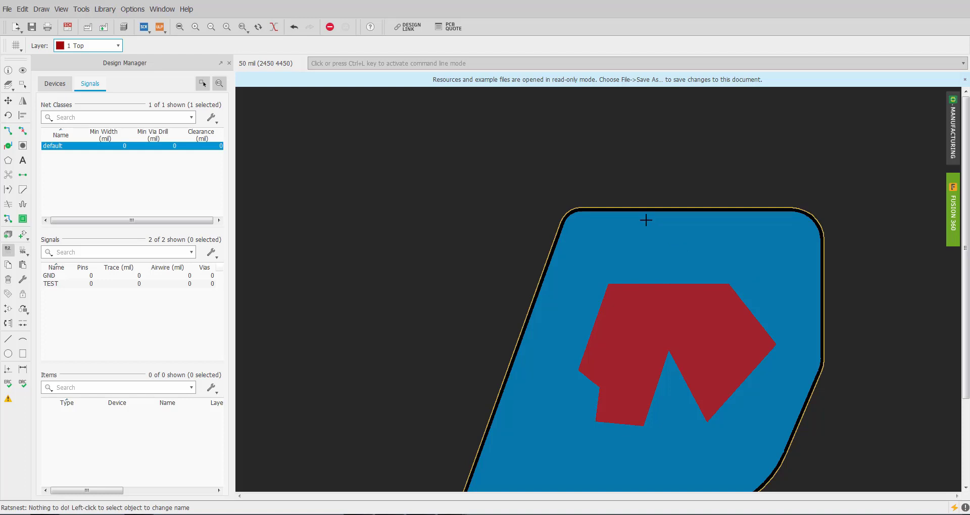
mouse_move(645, 221)
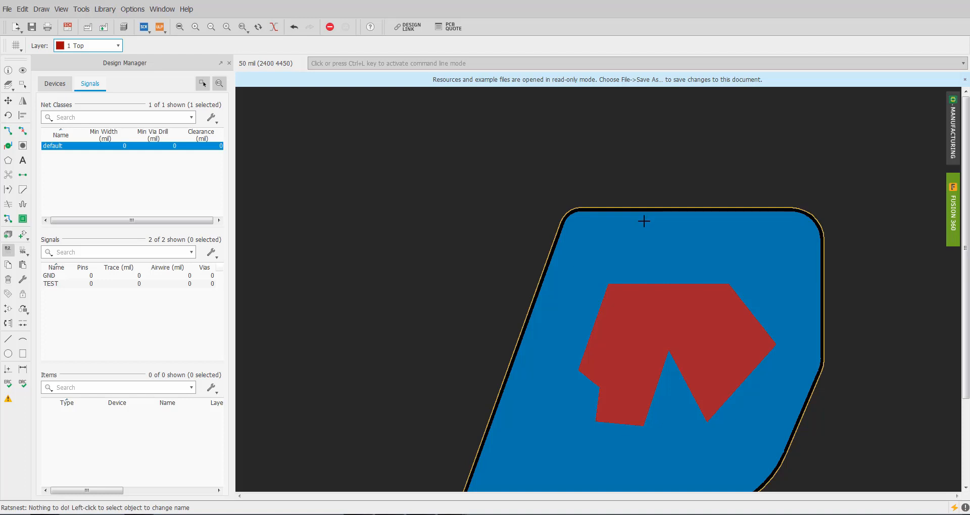
mouse_move(698, 285)
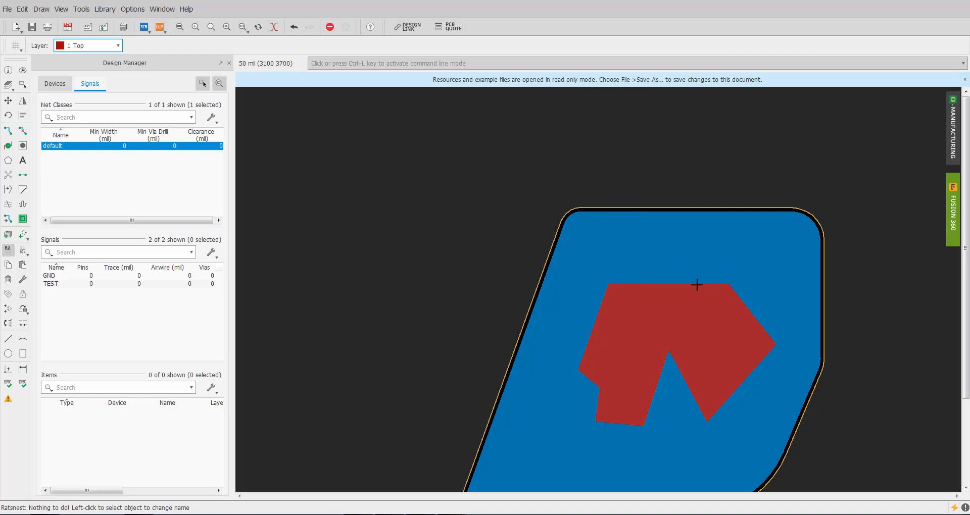
Replace the red TEST logo polygon with wires via Convert To Wires > Replace
right_click(698, 285)
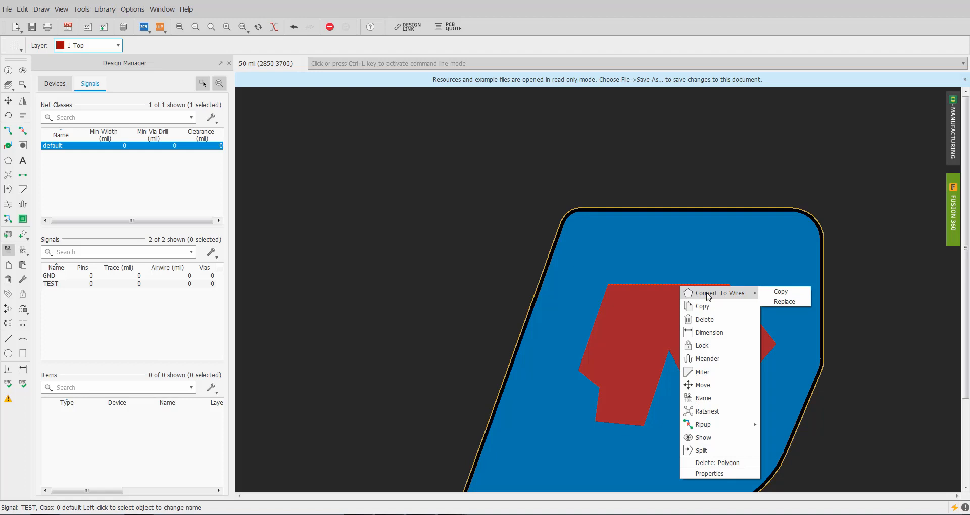
mouse_move(784, 302)
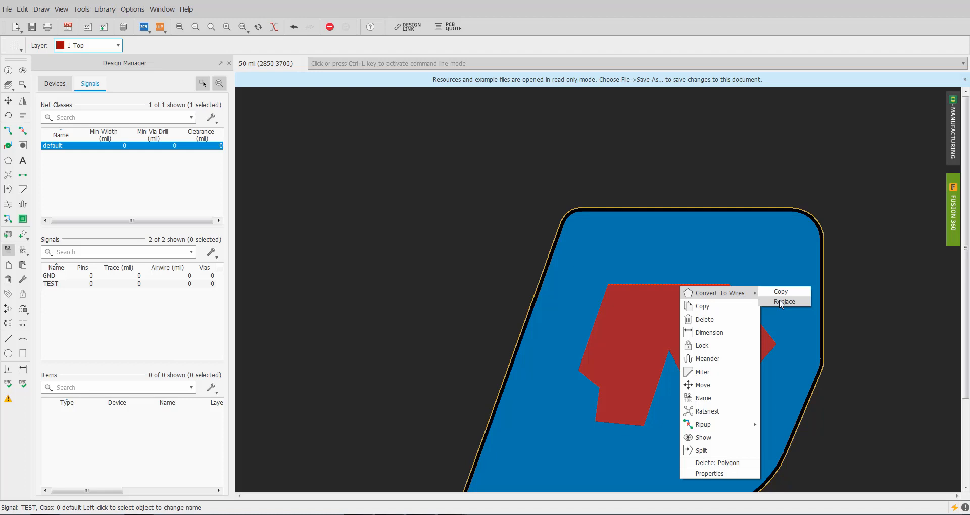
left_click(780, 291)
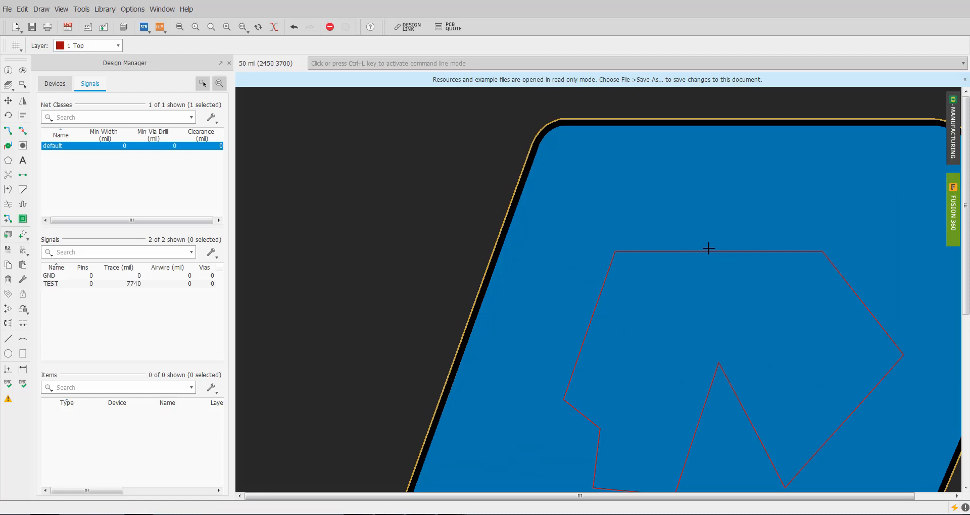
mouse_move(657, 422)
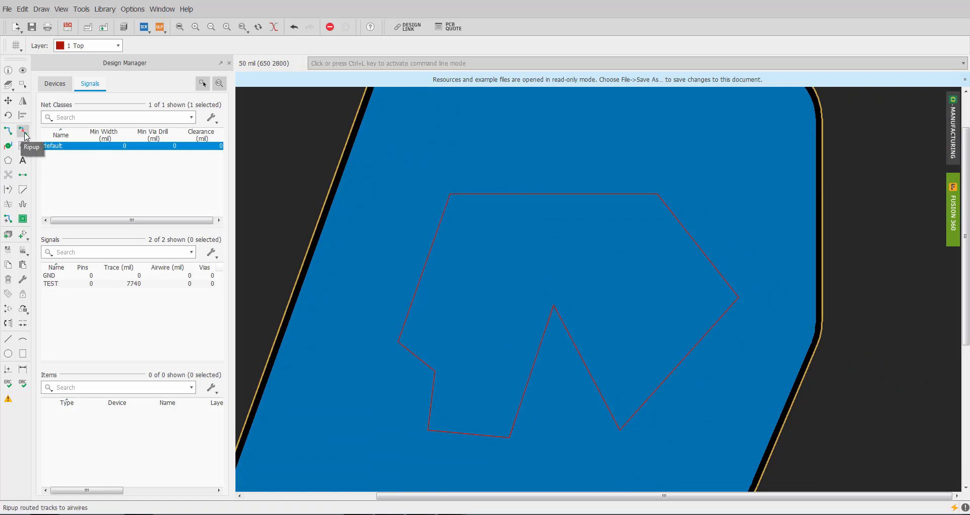
mouse_move(23, 263)
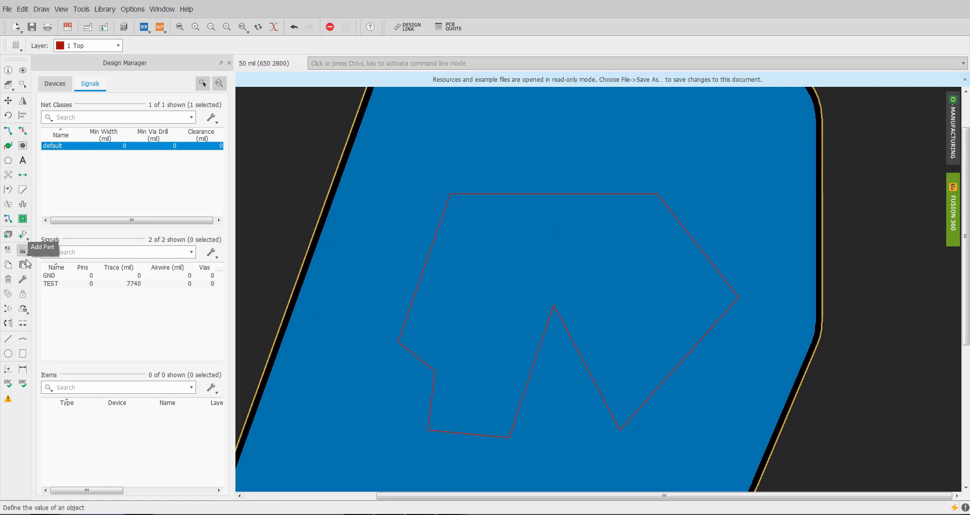
Use Change > Layer to pick 20 Dimension for the logo outline wires
left_click(42, 9)
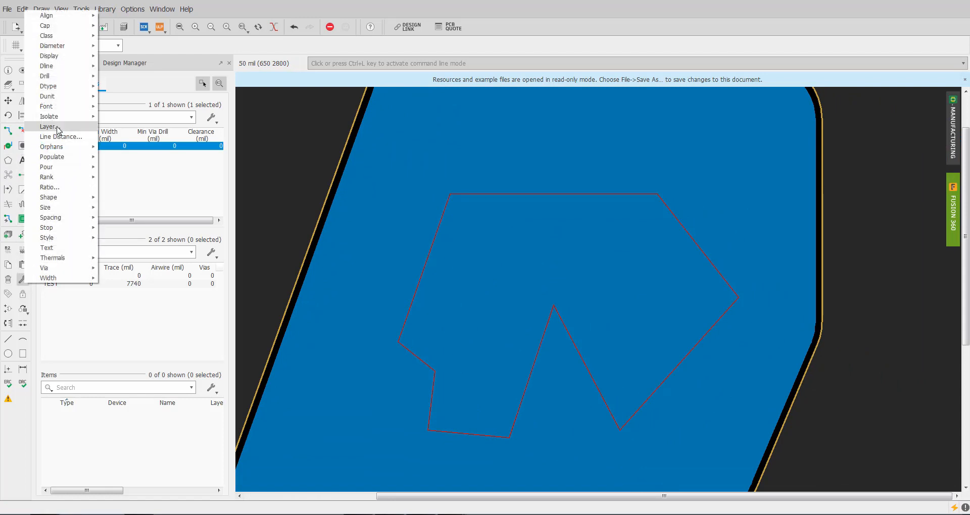
left_click(47, 127)
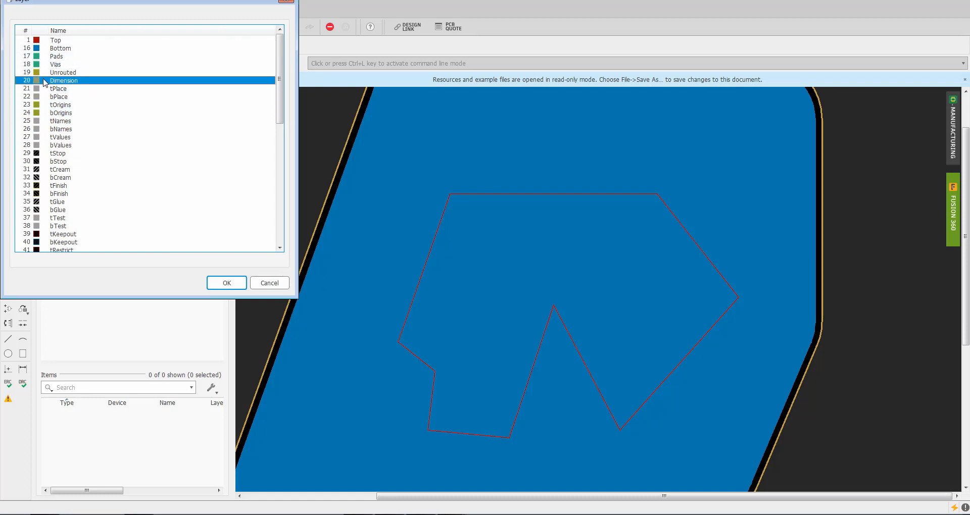
left_click(225, 283)
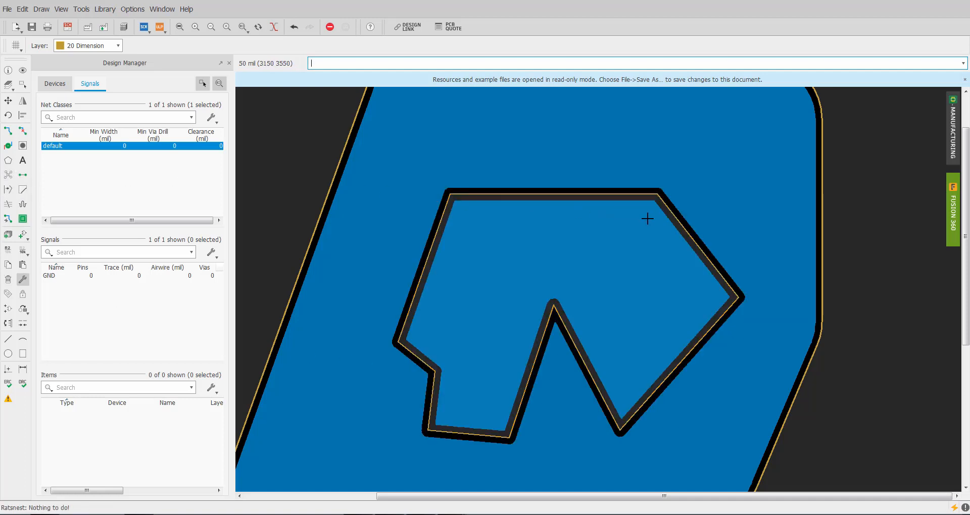
mouse_move(546, 307)
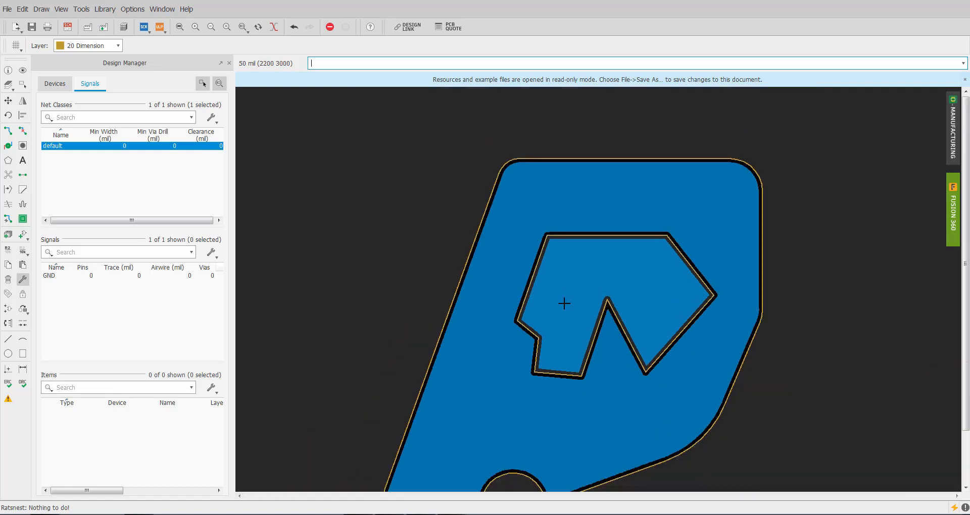
mouse_move(588, 217)
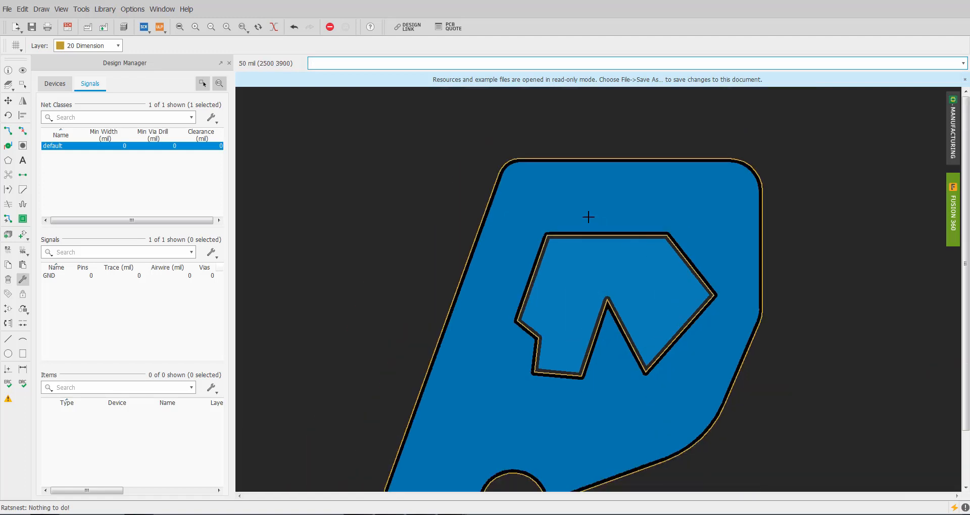